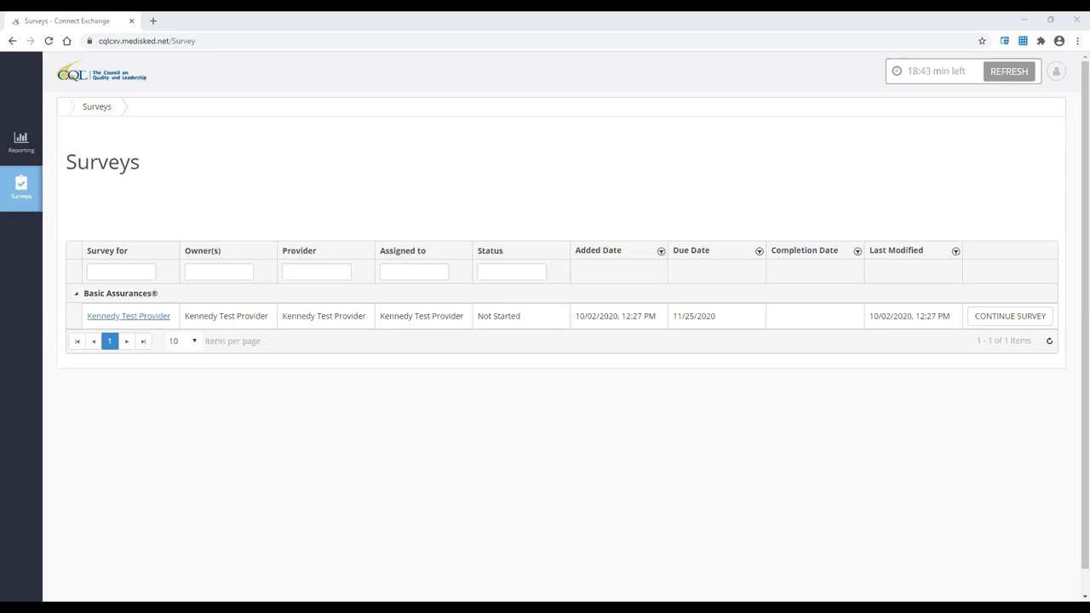
pyautogui.moveTo(1010, 316)
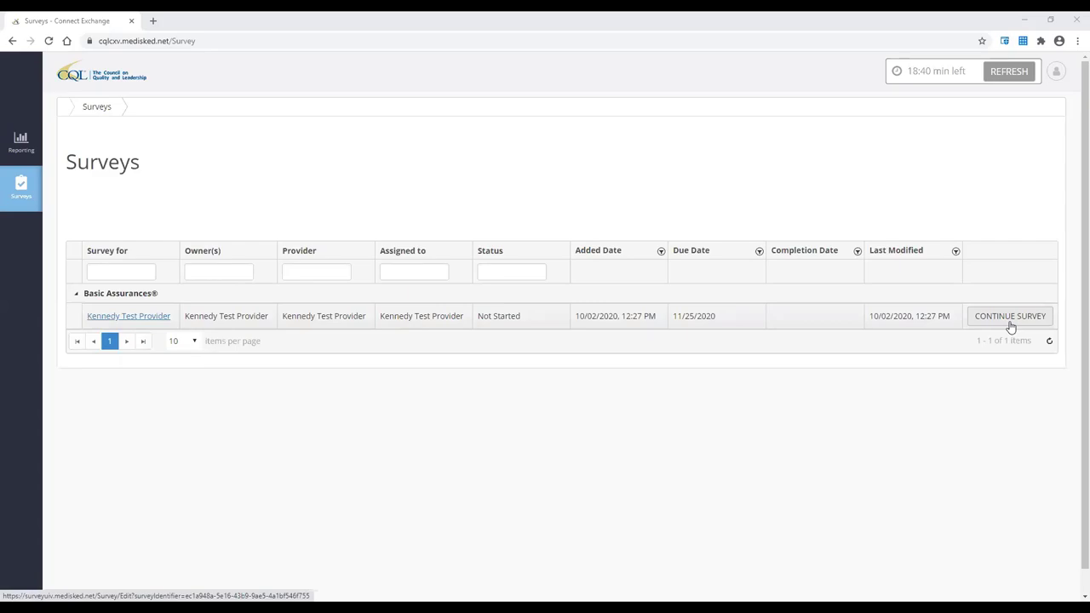
# Continue the not-yet-started Basic Assurances survey in the Kennedy Test Provider row.
pyautogui.click(1009, 316)
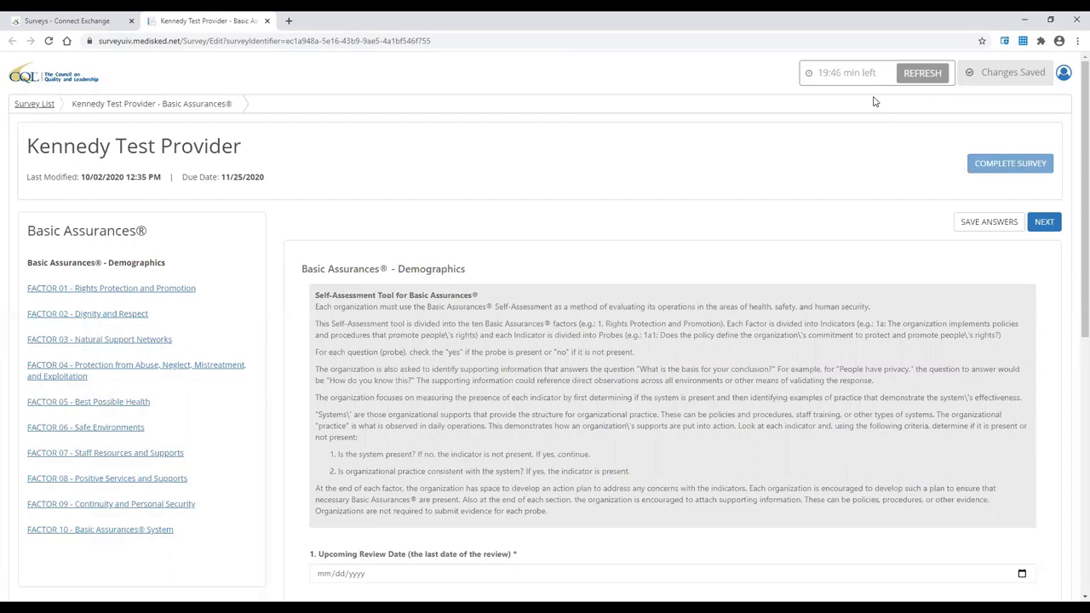
pyautogui.click(921, 73)
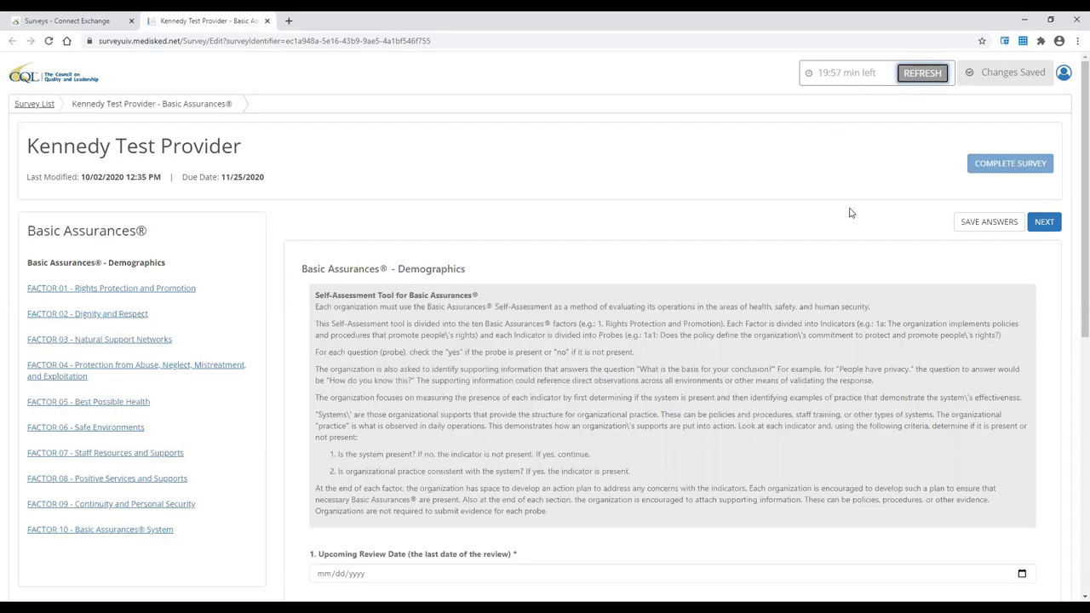
pyautogui.click(1044, 222)
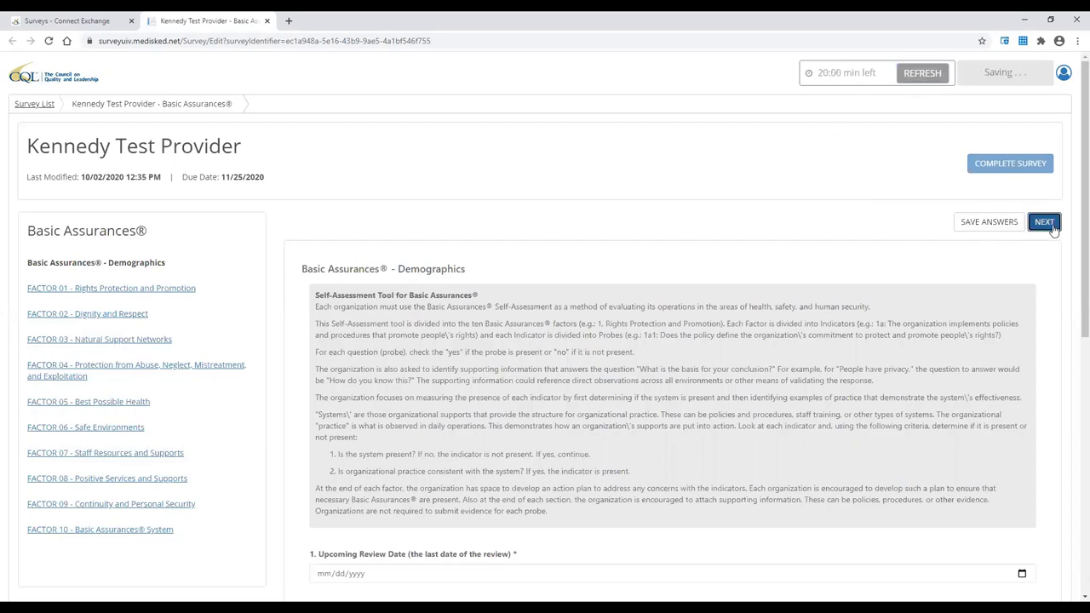
pyautogui.moveTo(191, 283)
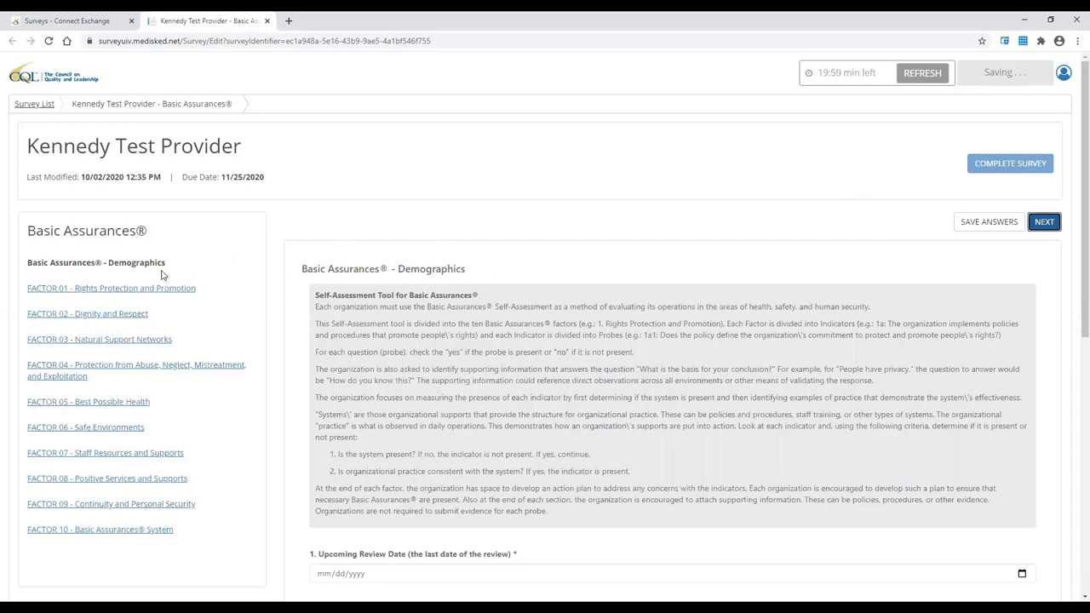
pyautogui.click(1043, 222)
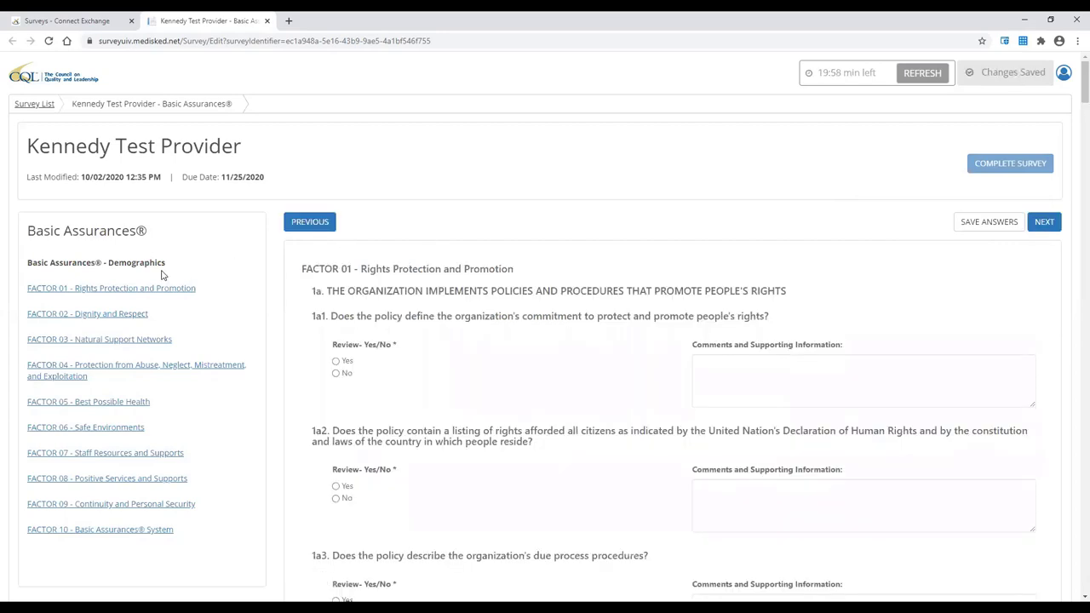
pyautogui.click(110, 288)
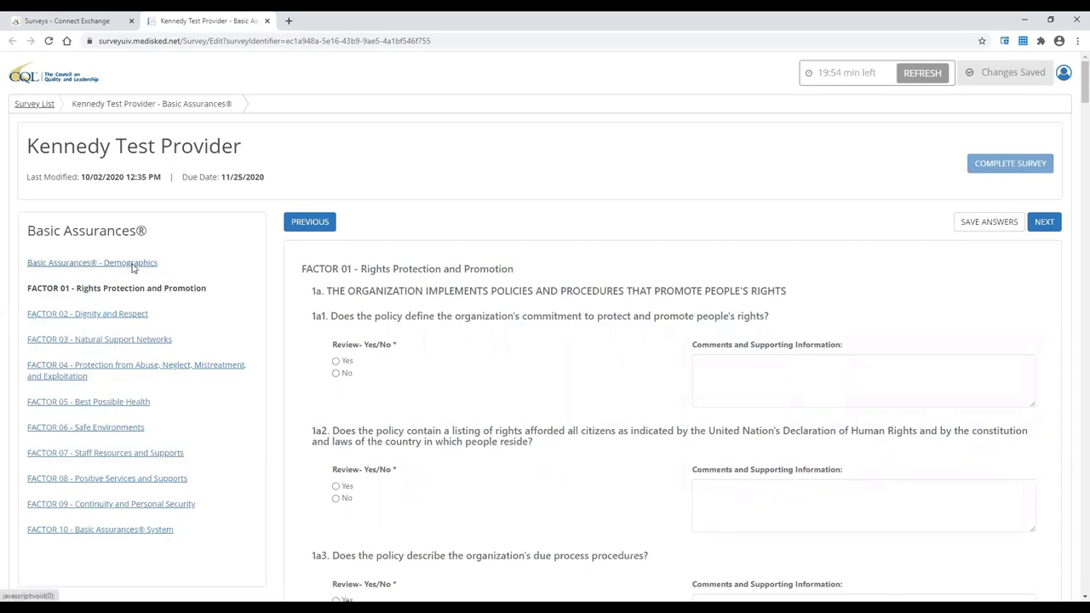
pyautogui.click(92, 263)
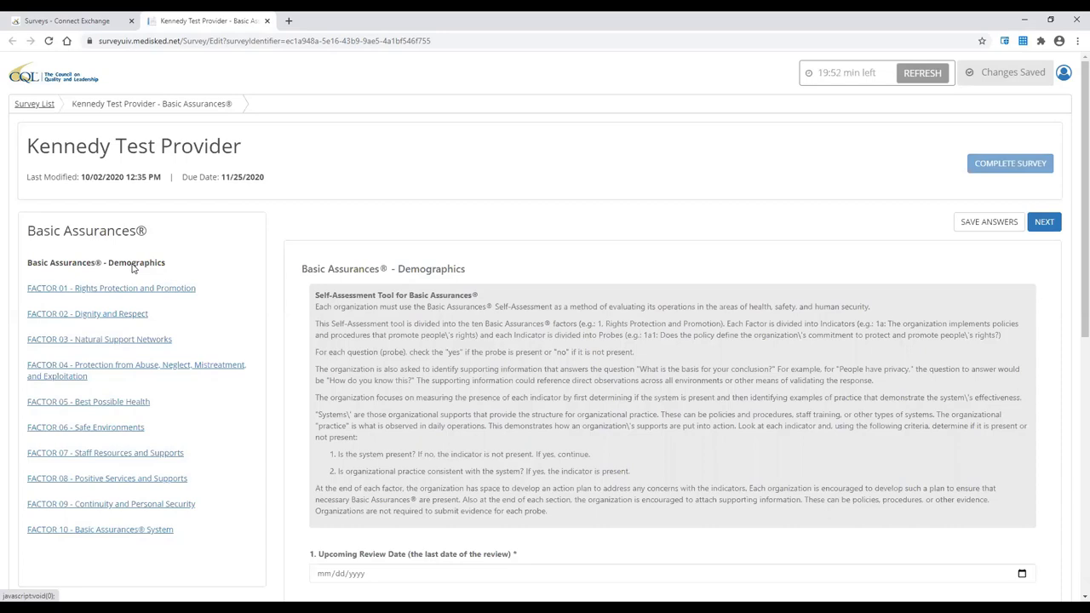
pyautogui.moveTo(993, 233)
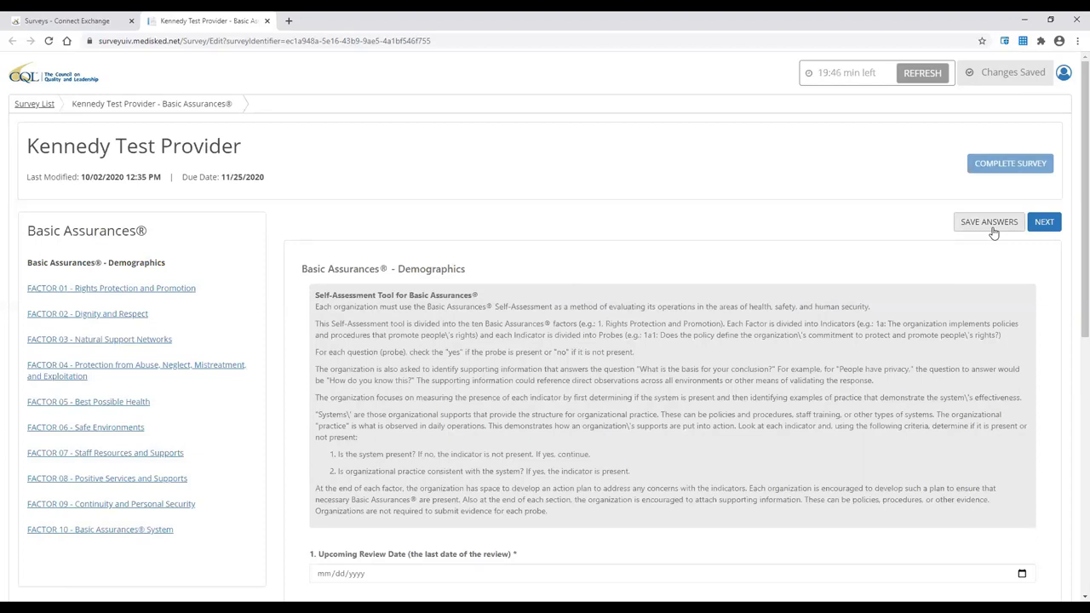
pyautogui.moveTo(583, 255)
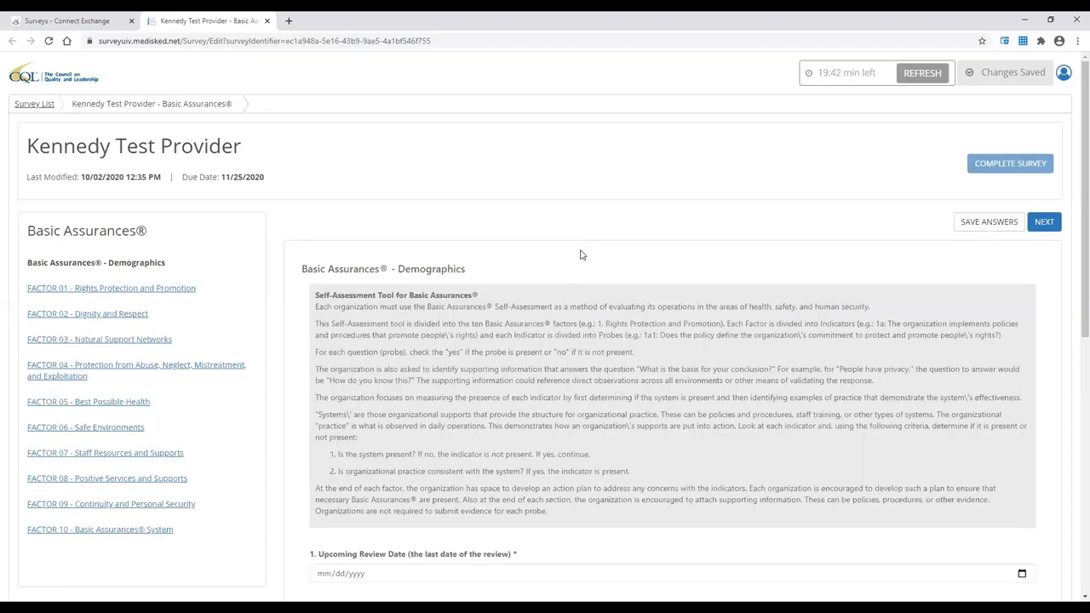
# Enter review date 10/09/2020, Rural, 23 individuals, and check Therapies and Staffed residential supports.
pyautogui.scroll(-3)
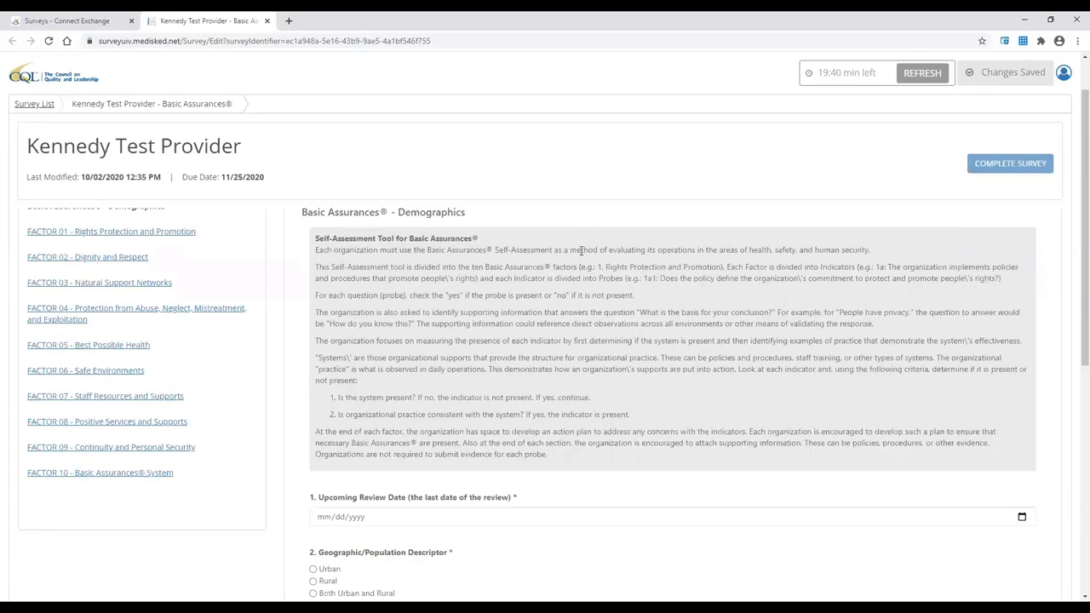
pyautogui.scroll(-3)
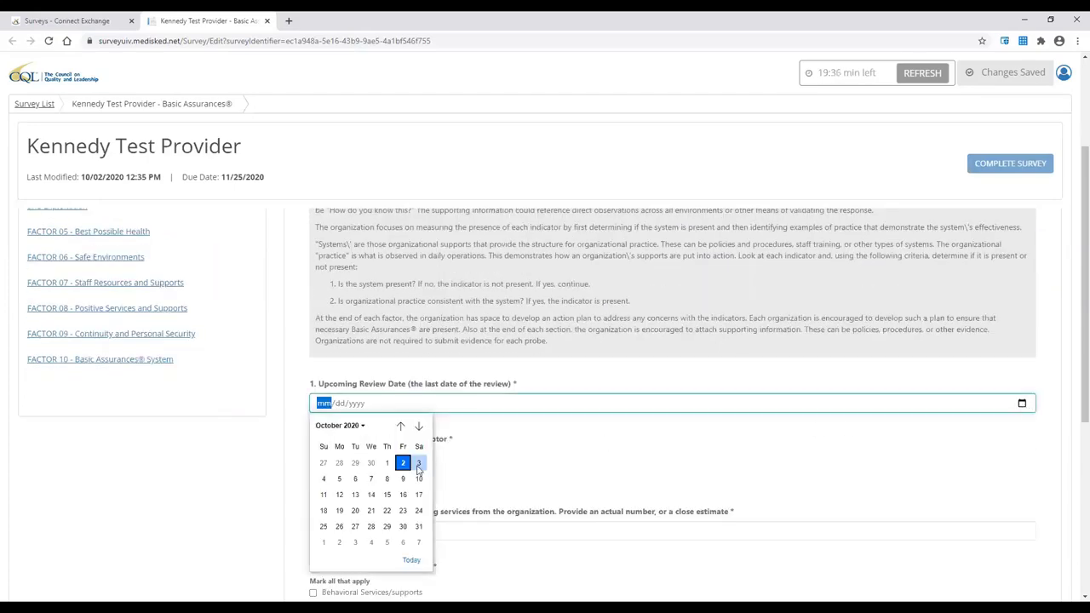
pyautogui.click(402, 478)
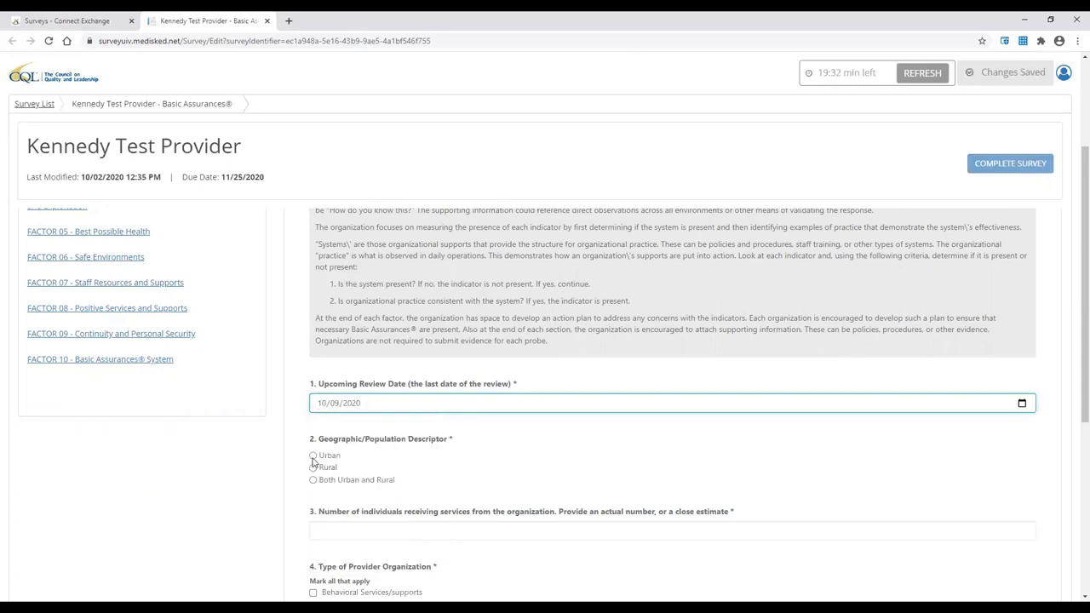
pyautogui.click(312, 468)
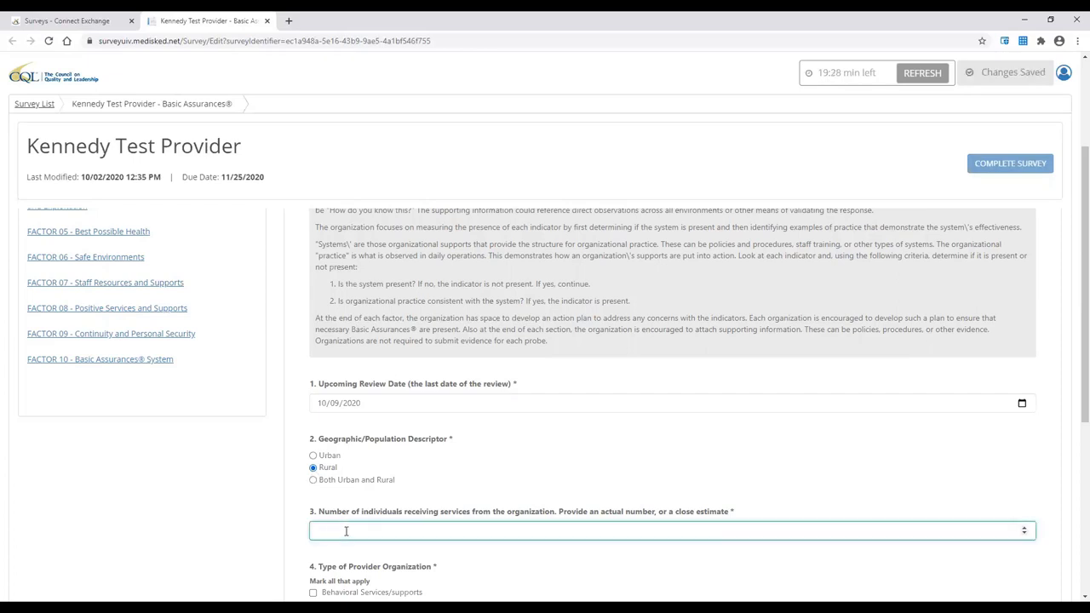
pyautogui.write('23')
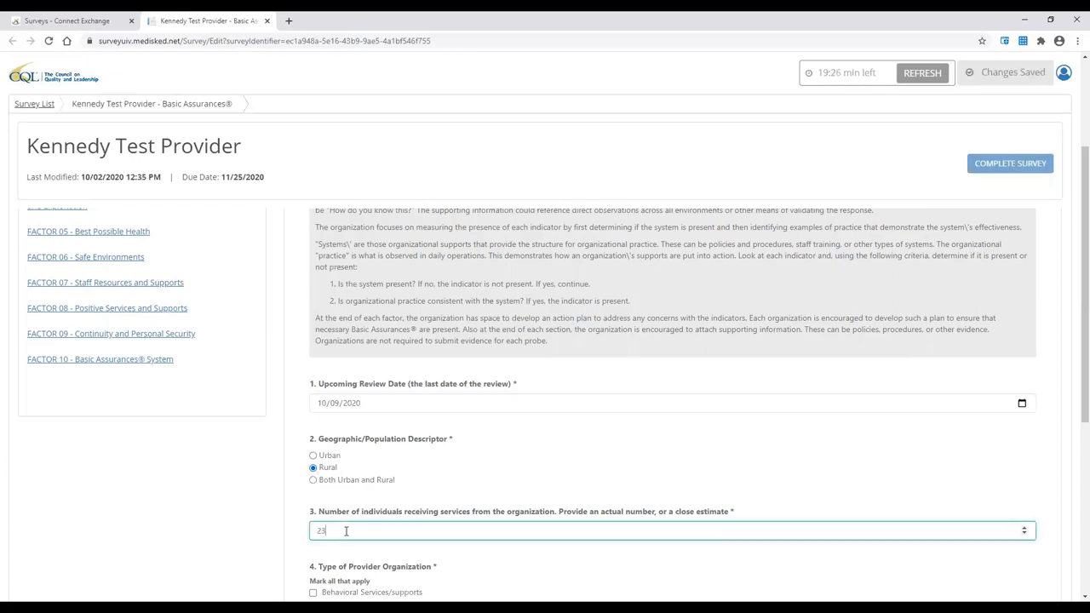
pyautogui.scroll(-3)
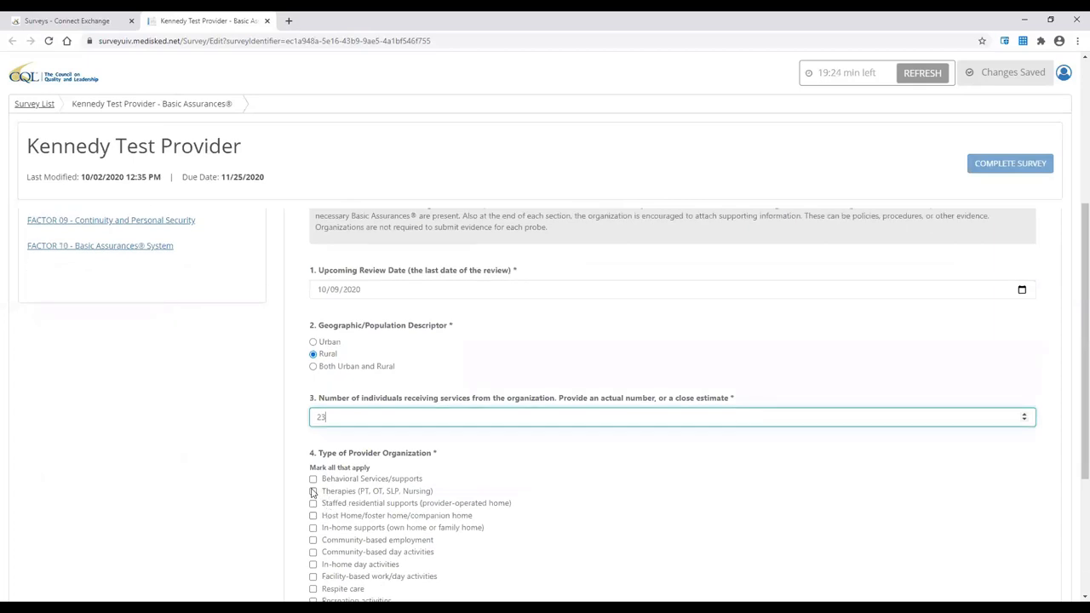
pyautogui.click(313, 492)
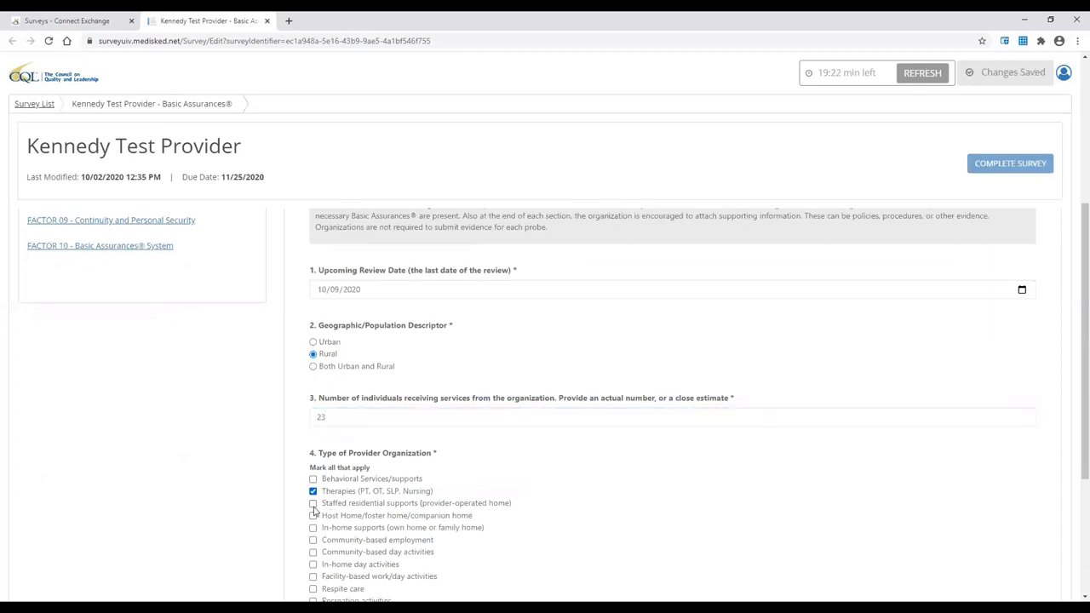
pyautogui.click(313, 503)
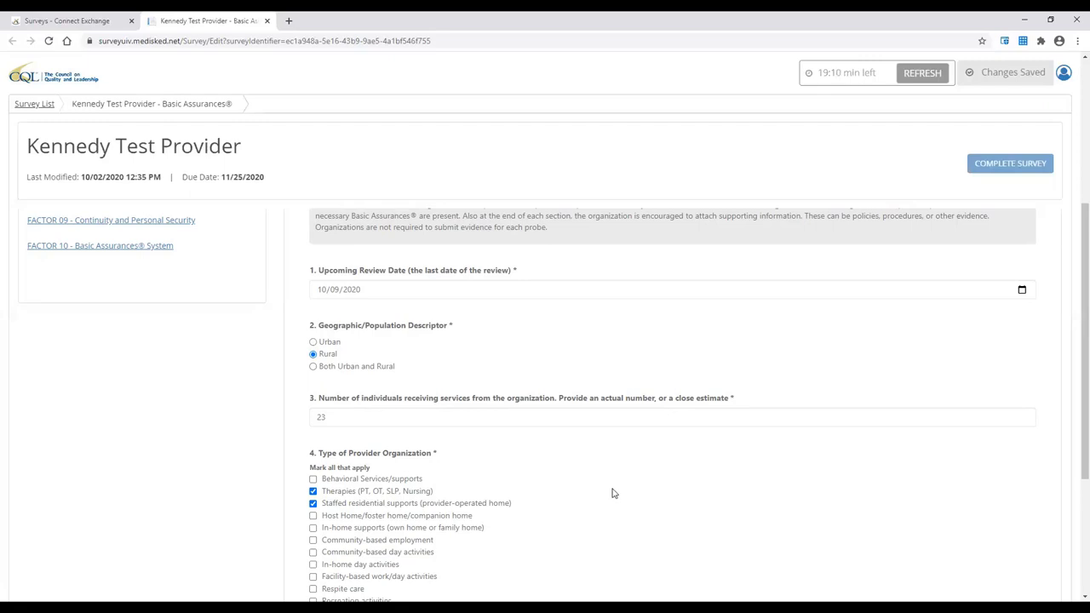
pyautogui.moveTo(745, 529)
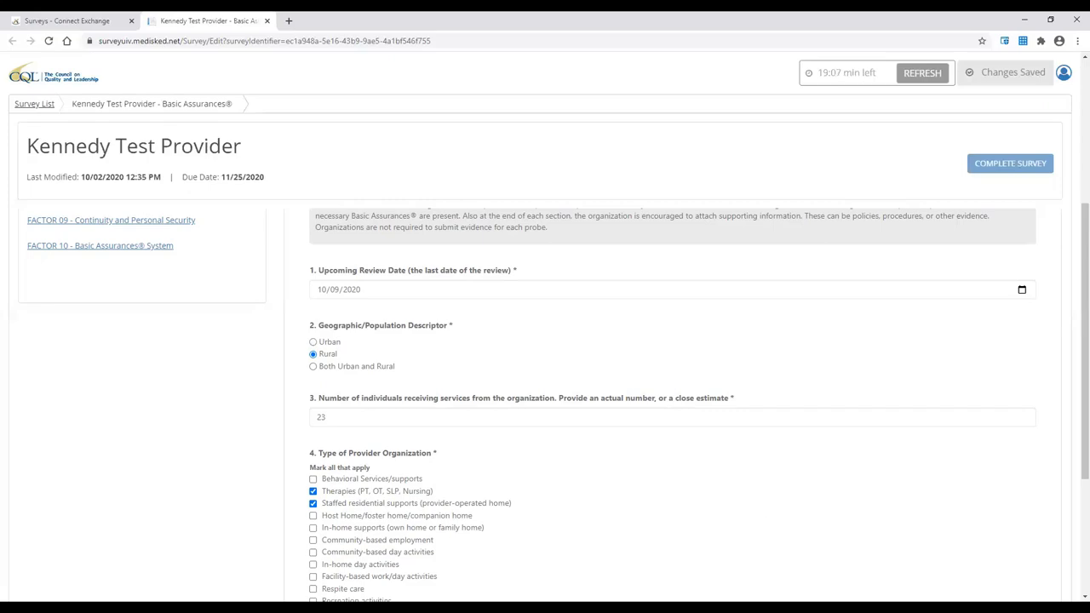
pyautogui.scroll(-3)
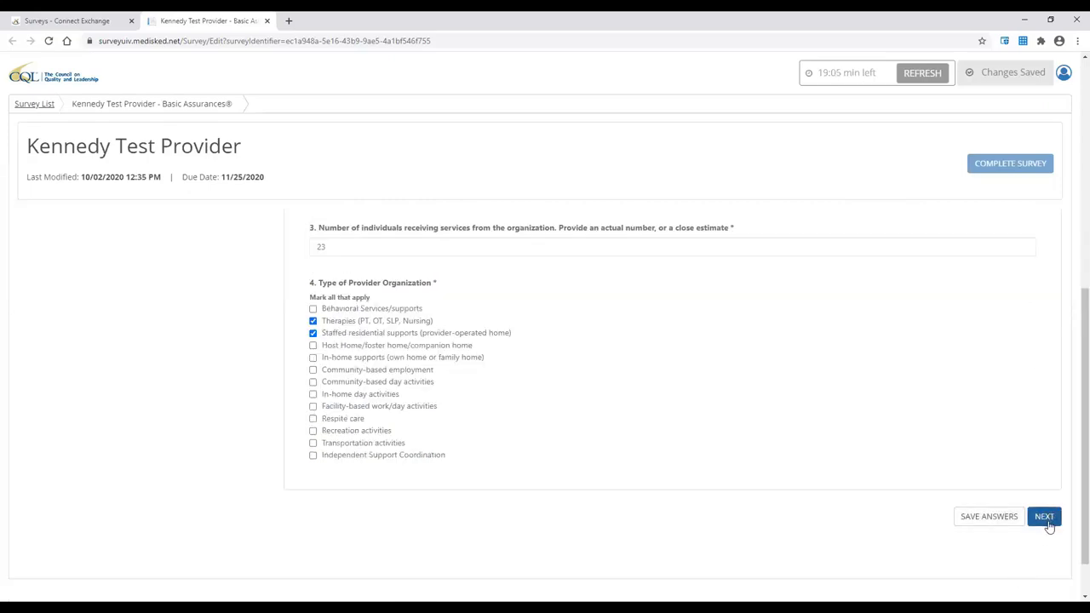
# Save demographics, open Rights Protection and Promotion, answer 1a1 No and start its comment.
pyautogui.click(1044, 516)
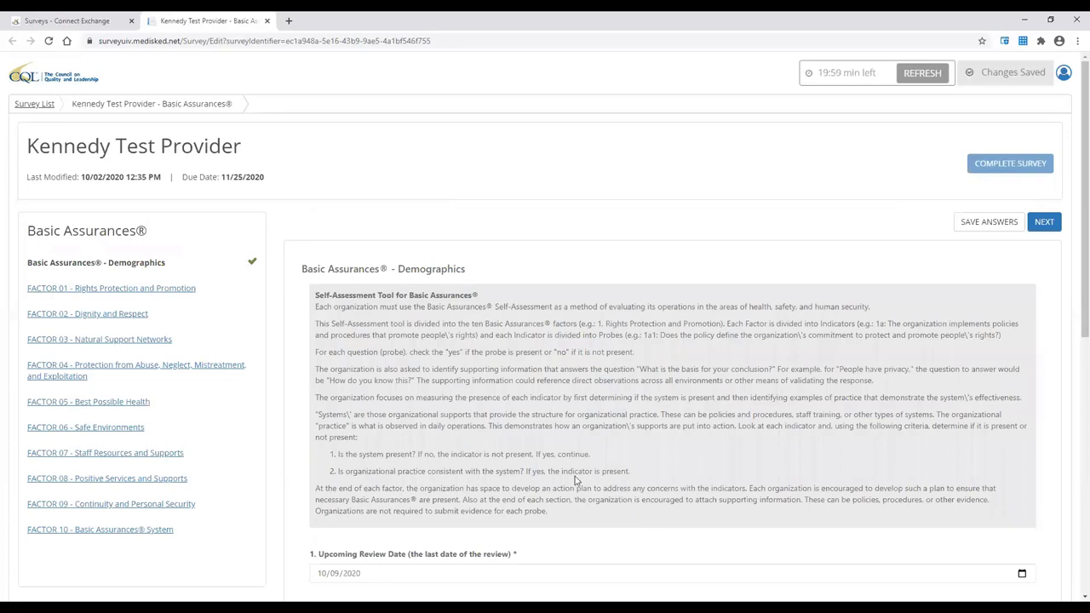
pyautogui.moveTo(180, 342)
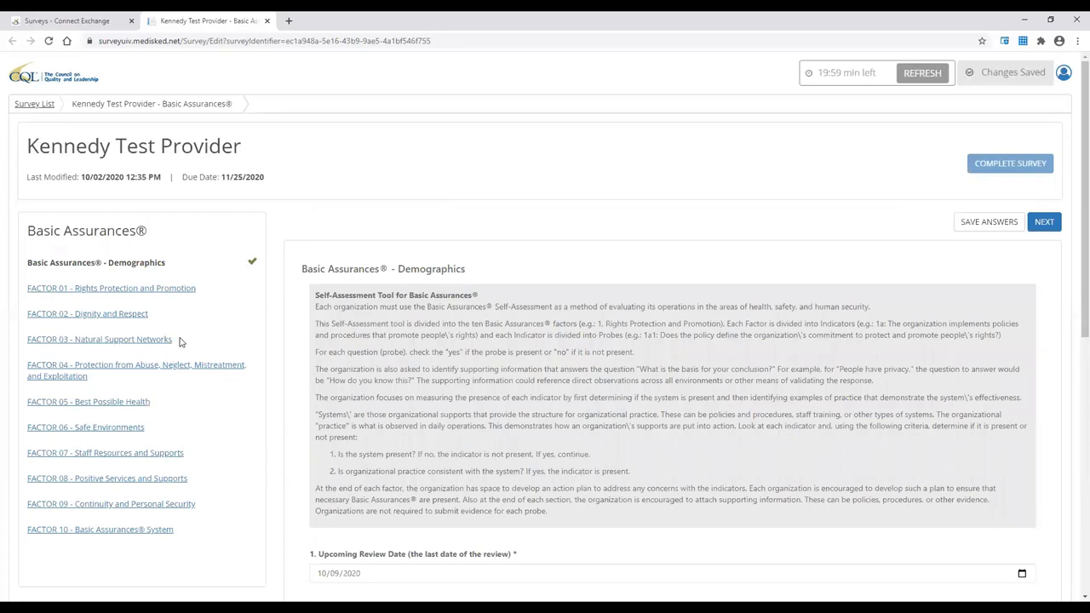
pyautogui.click(111, 287)
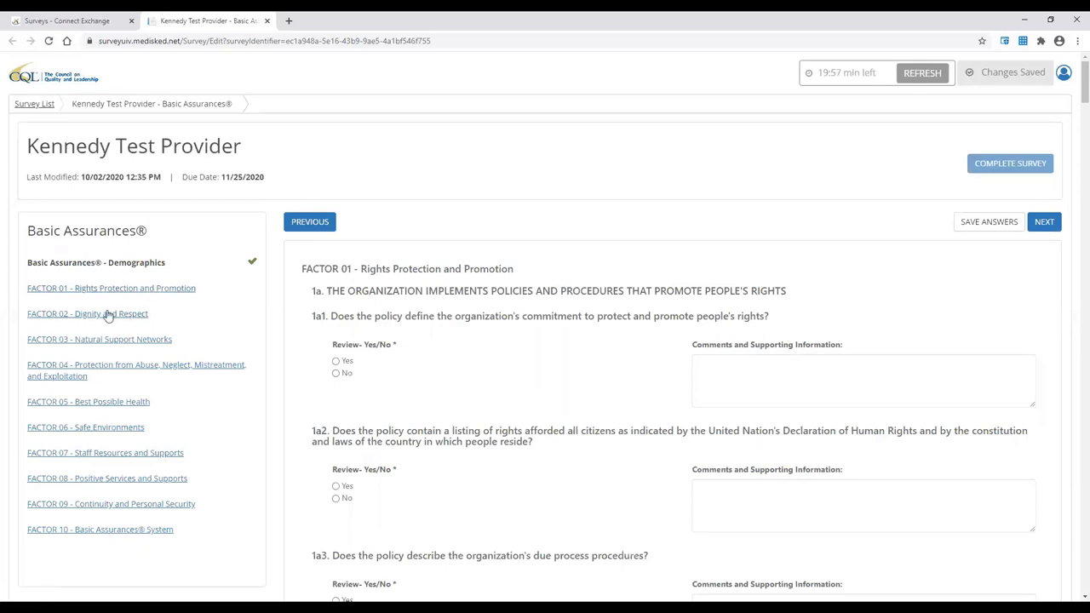
pyautogui.click(336, 360)
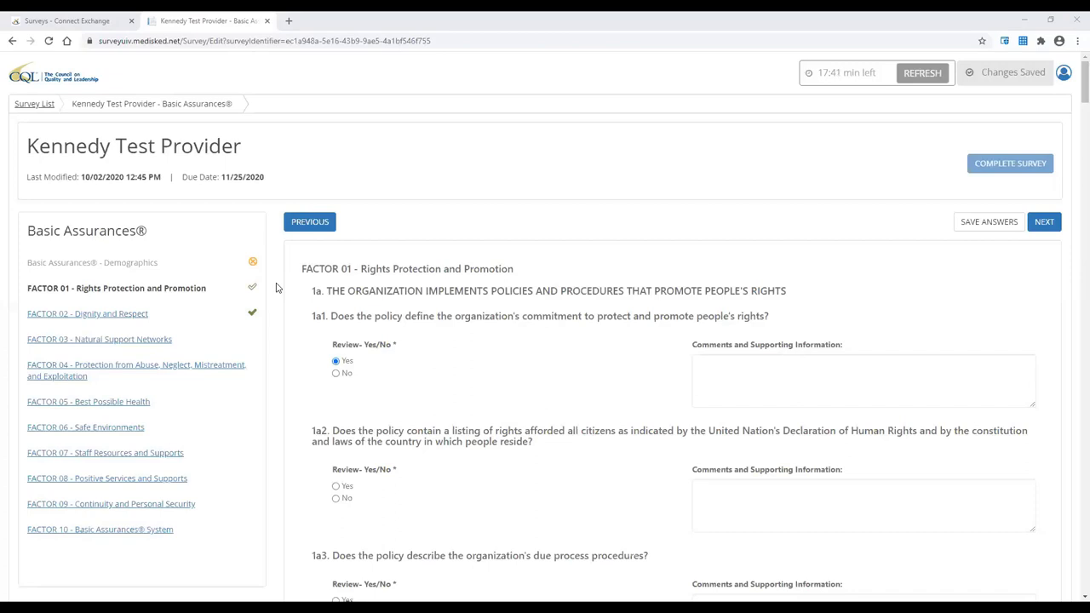
pyautogui.scroll(-3)
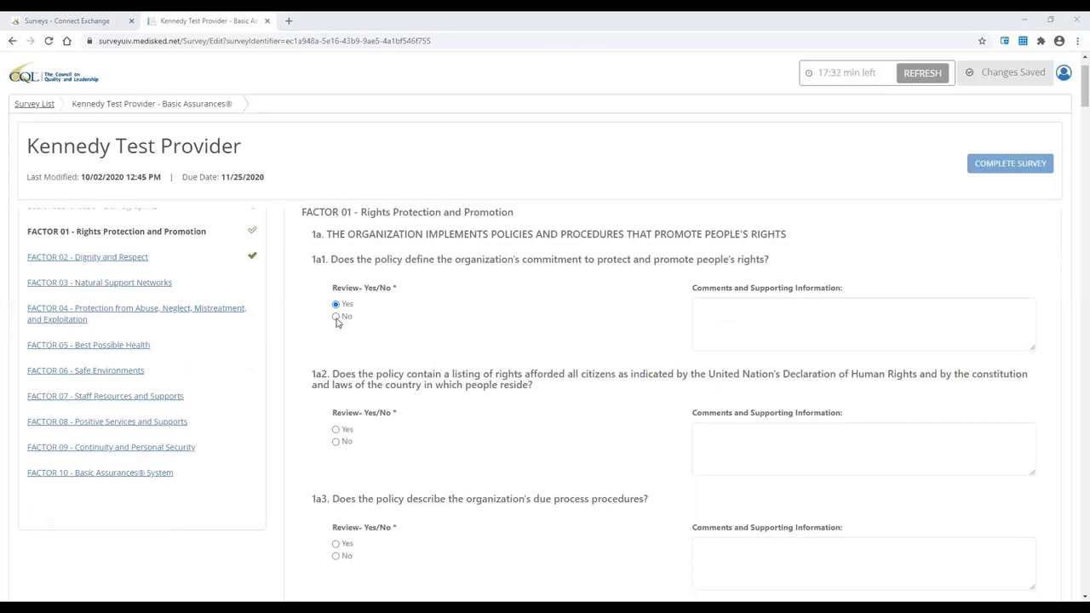
pyautogui.click(336, 316)
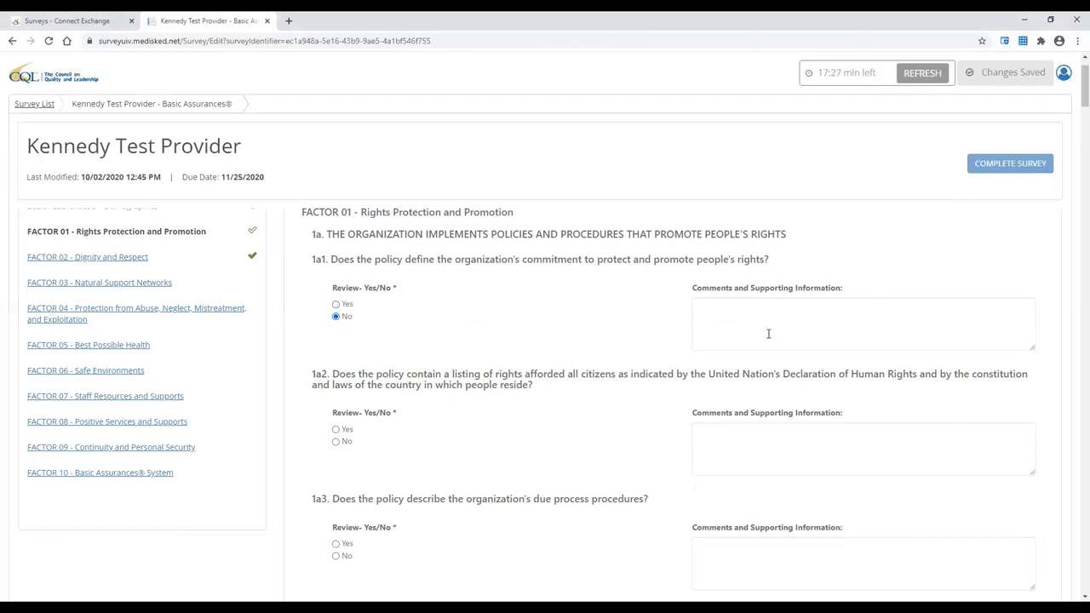
pyautogui.click(863, 323)
pyautogui.write('Enter comments')
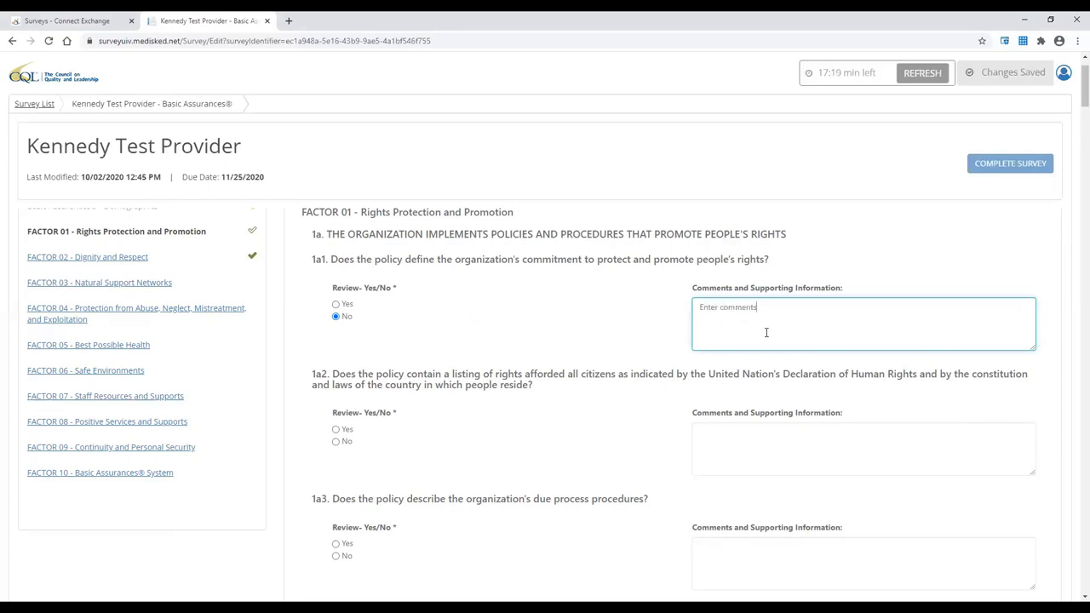
pyautogui.moveTo(600, 315)
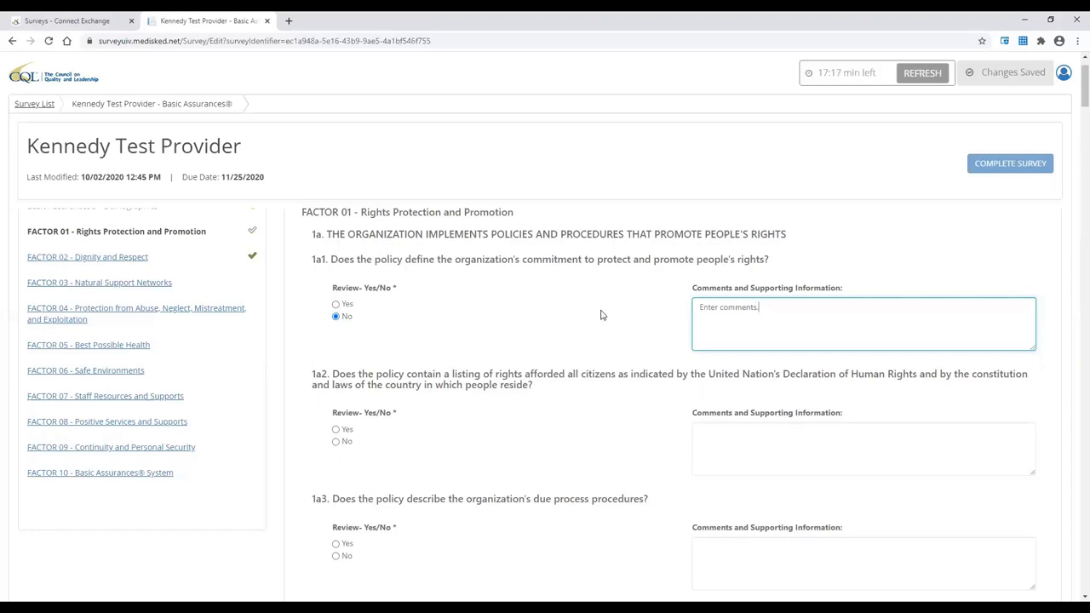
# Attach the File Upload document under Supporting Documentation for standard 1a.
pyautogui.scroll(-3)
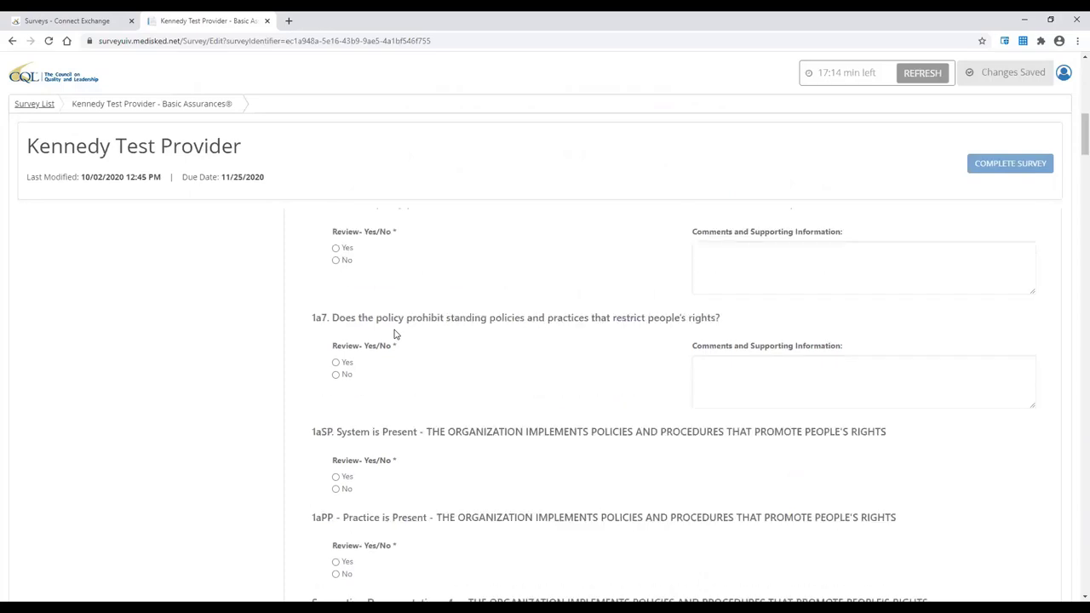
pyautogui.scroll(-3)
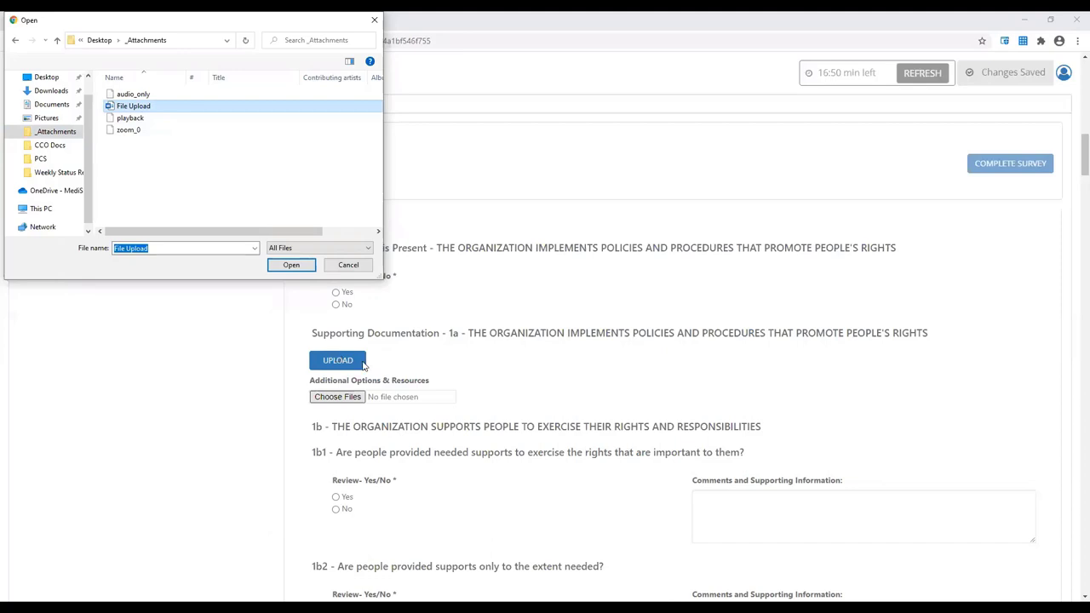
pyautogui.click(290, 264)
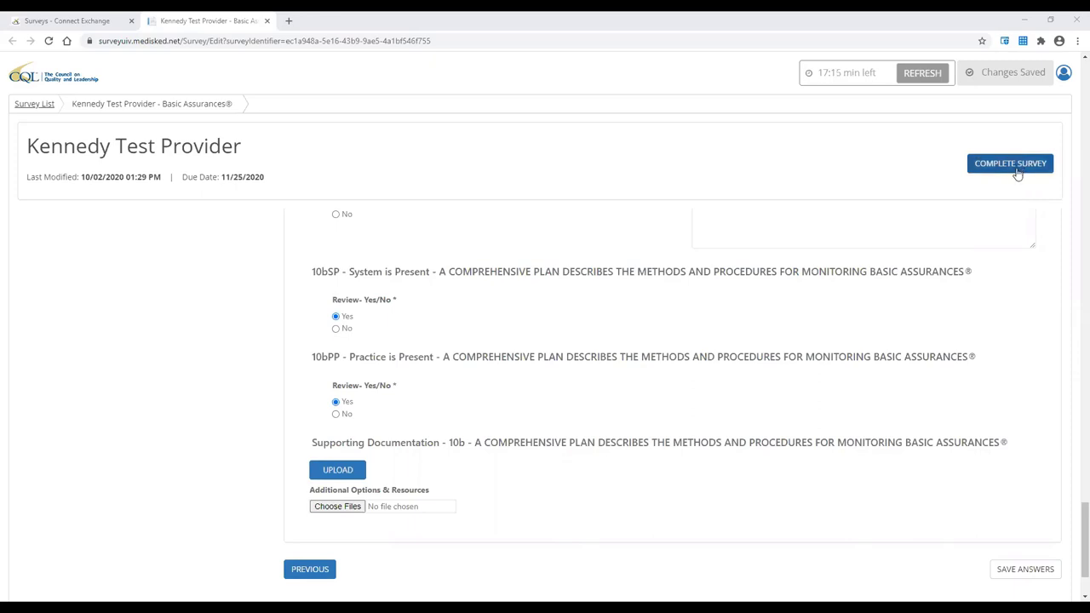
# Complete the Kennedy Test Provider survey and confirm in the completion dialog.
pyautogui.click(1010, 163)
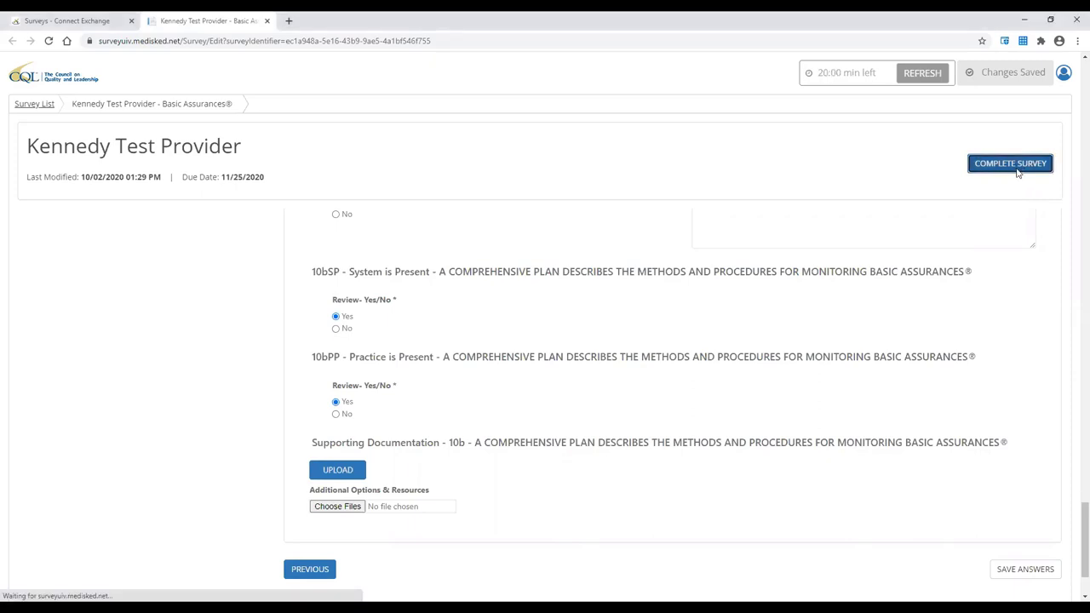
pyautogui.click(1010, 163)
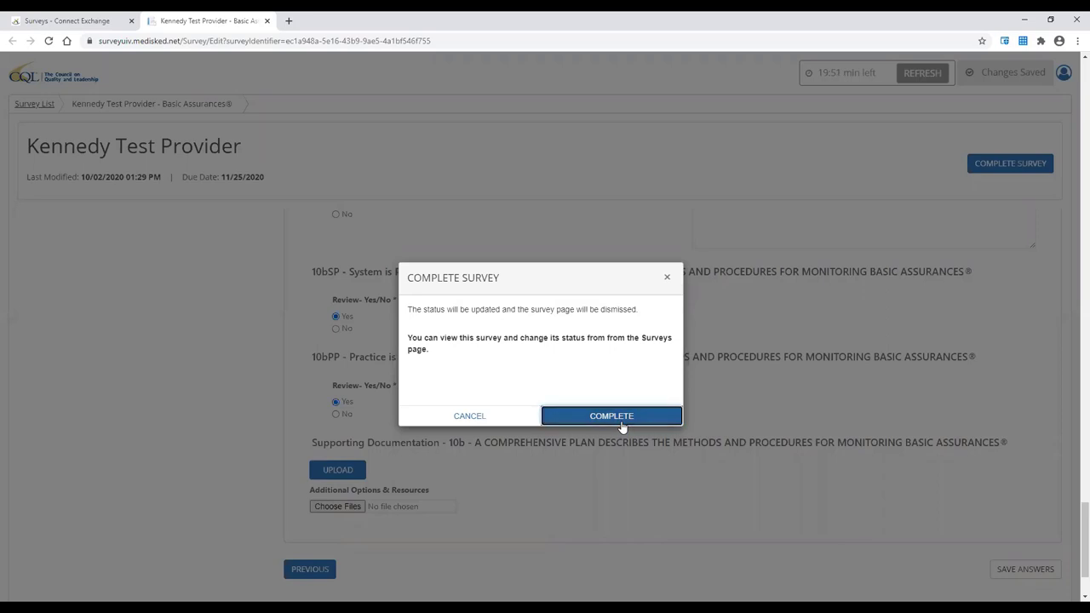
pyautogui.click(611, 416)
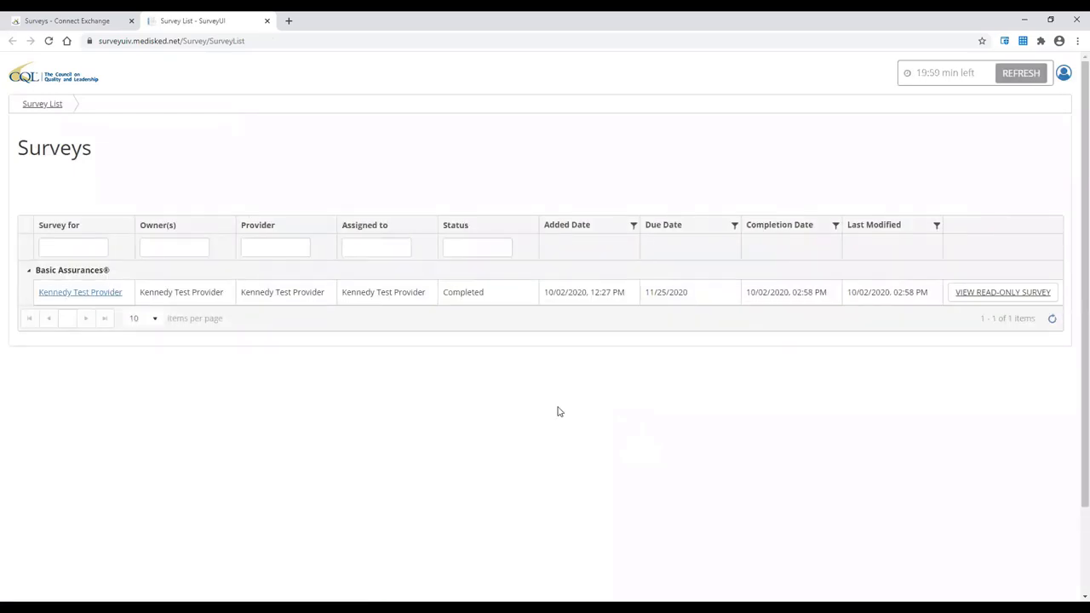
pyautogui.moveTo(562, 392)
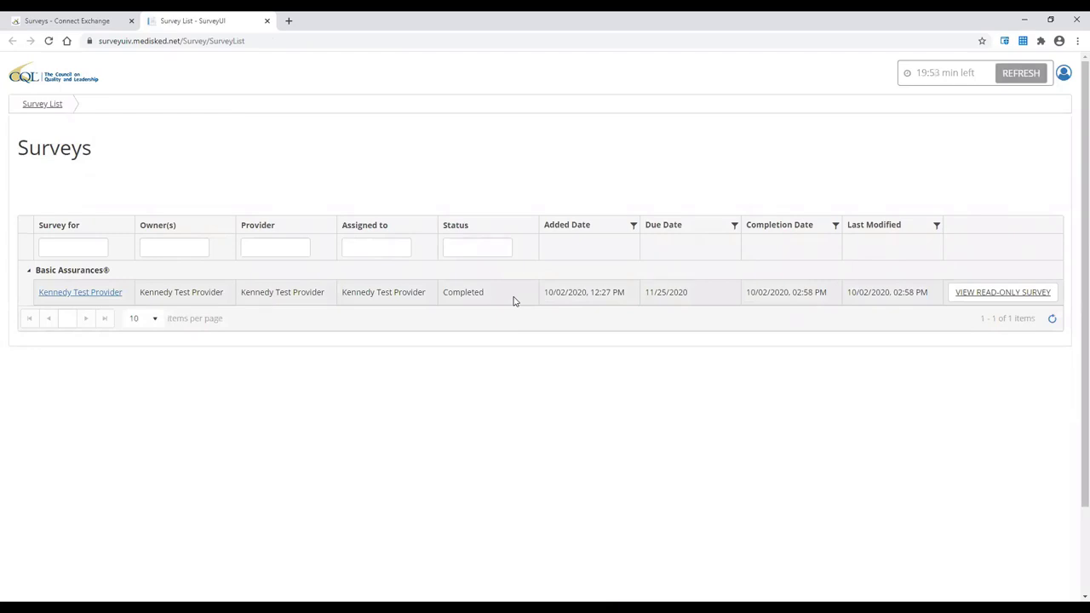
pyautogui.moveTo(796, 362)
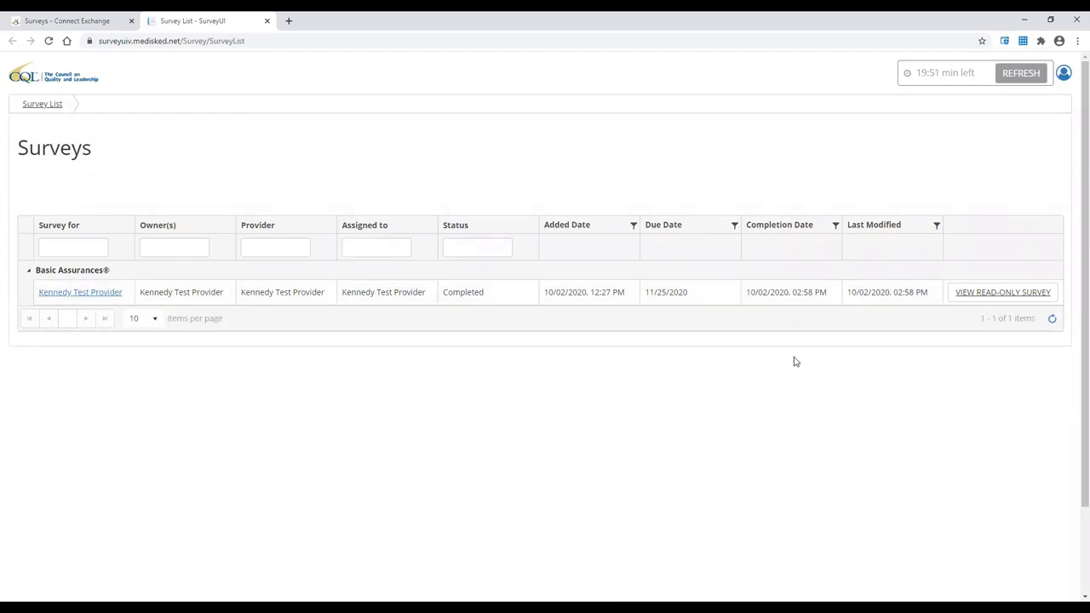
pyautogui.moveTo(1003, 293)
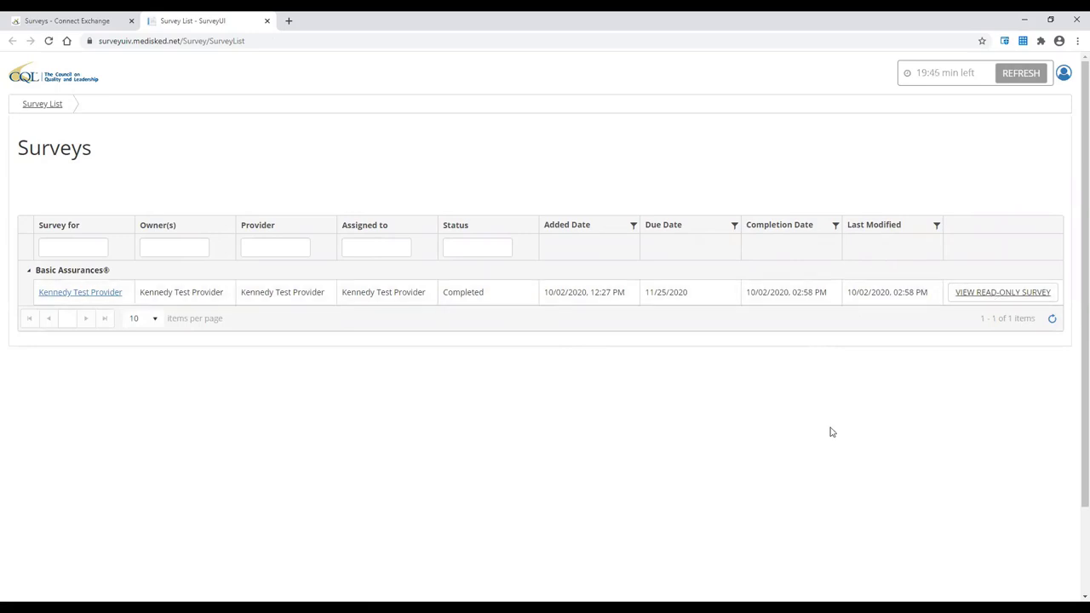
pyautogui.moveTo(621, 497)
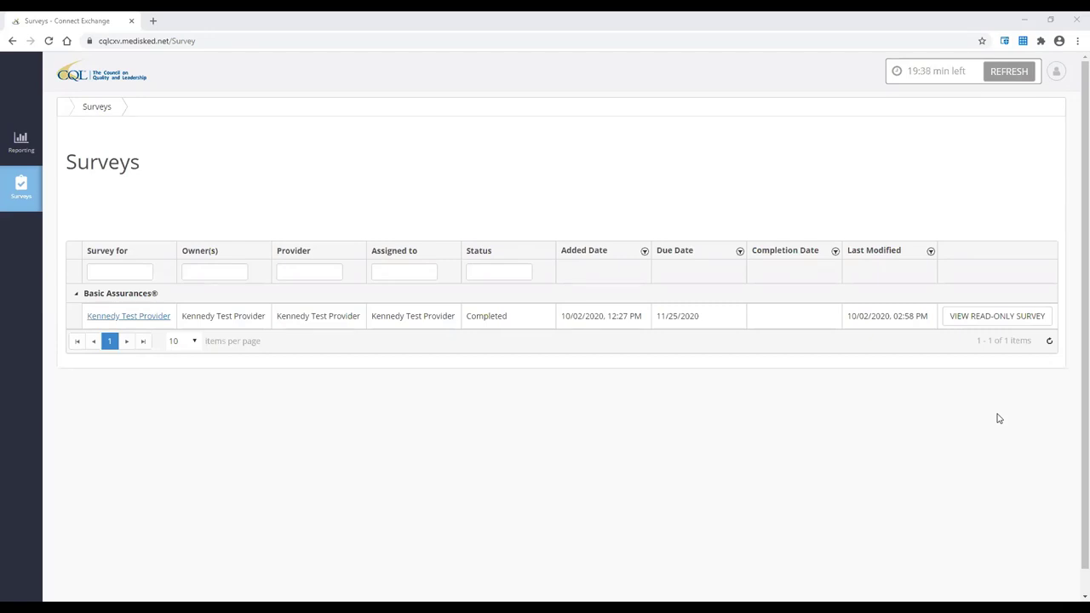
pyautogui.moveTo(996, 316)
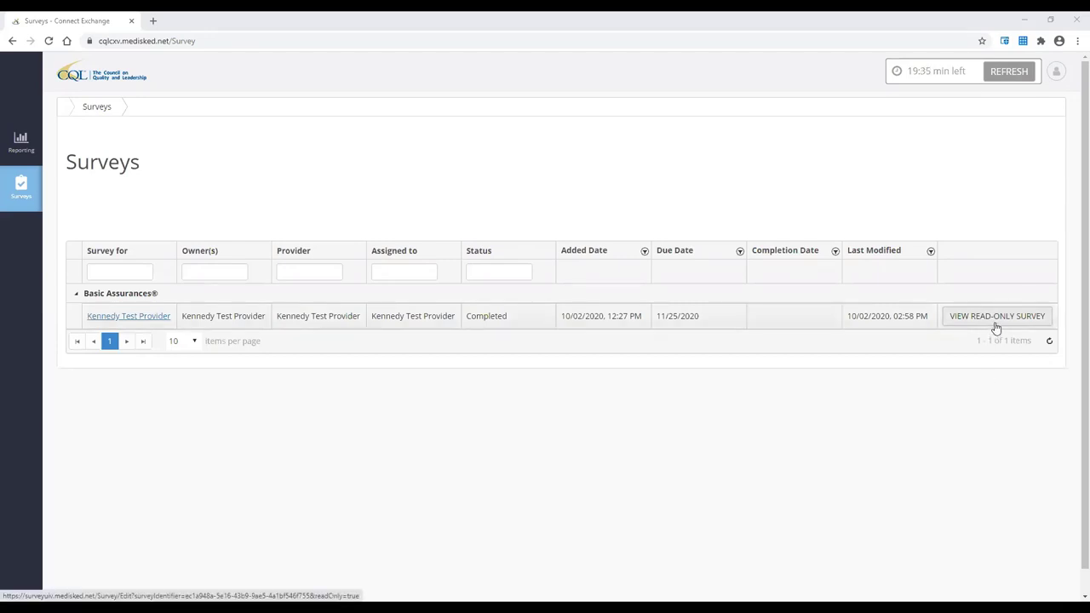
# Open the Completed Kennedy Test Provider survey in read-only view.
pyautogui.click(997, 316)
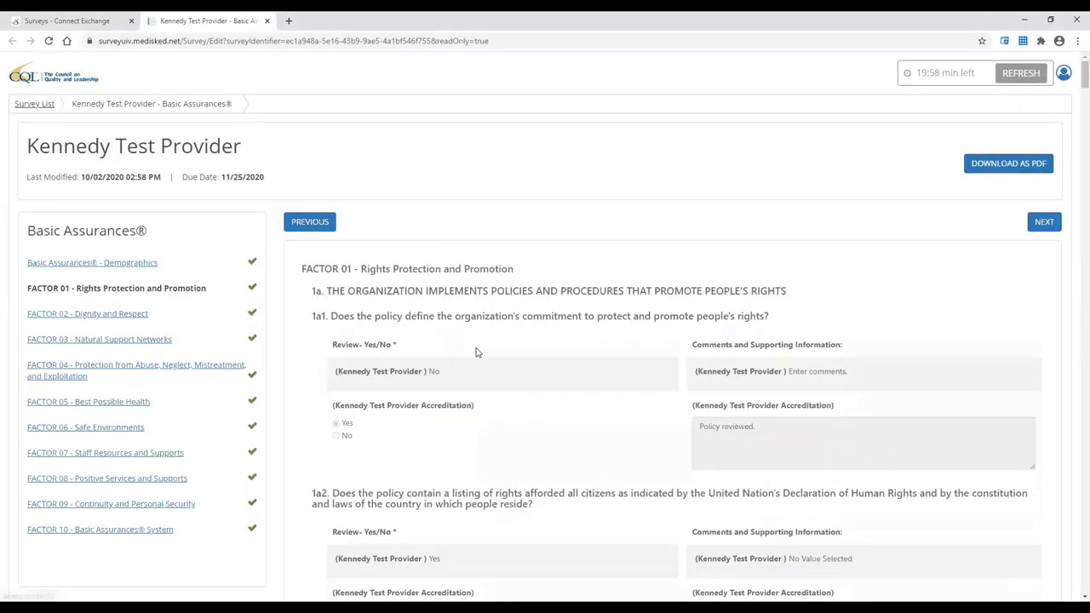
pyautogui.moveTo(528, 397)
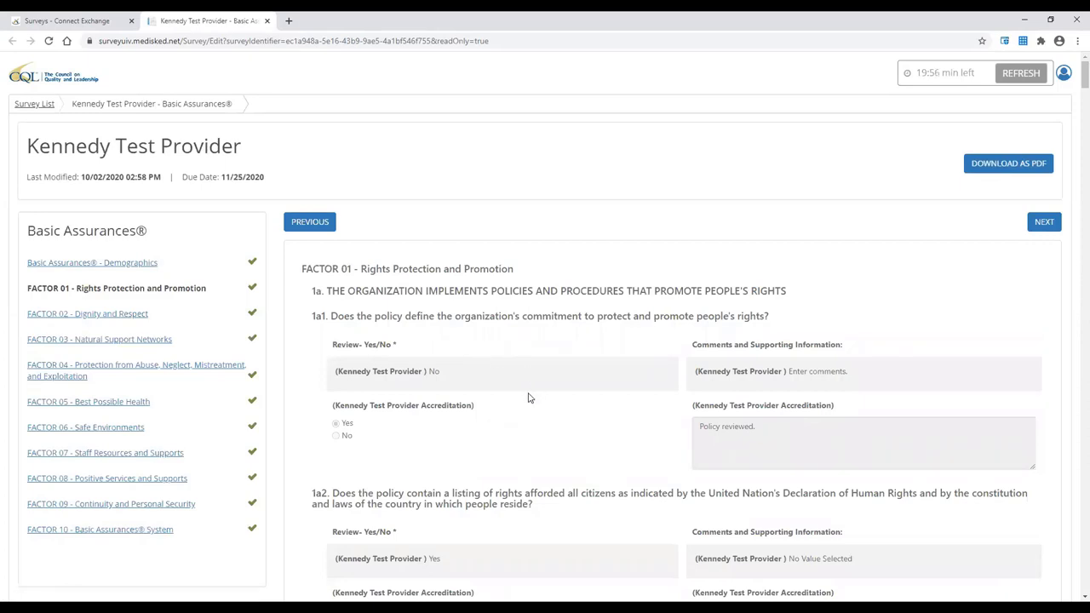
pyautogui.moveTo(471, 431)
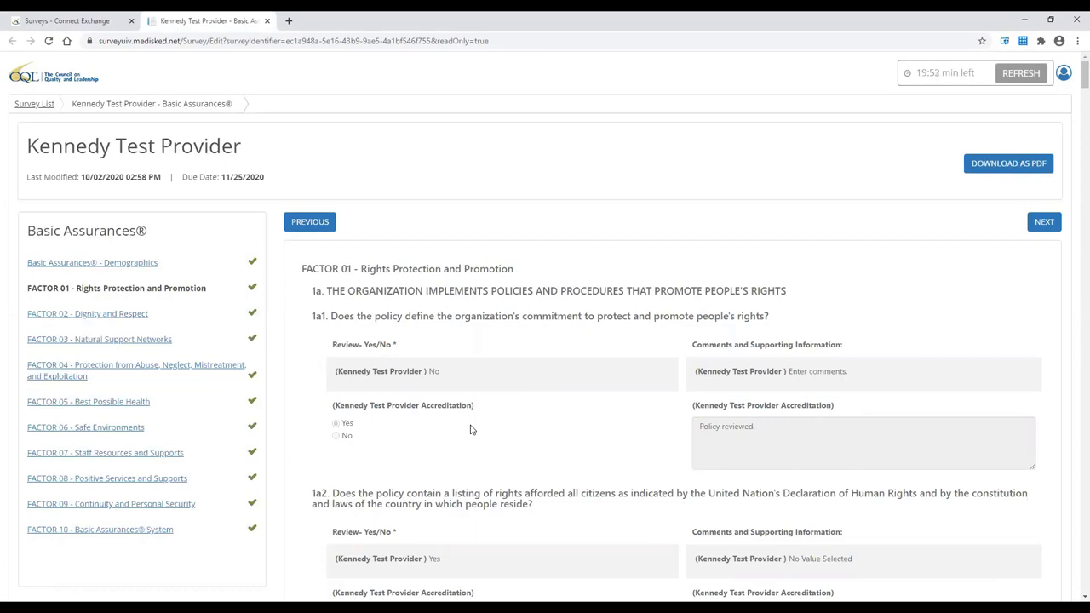
pyautogui.moveTo(551, 435)
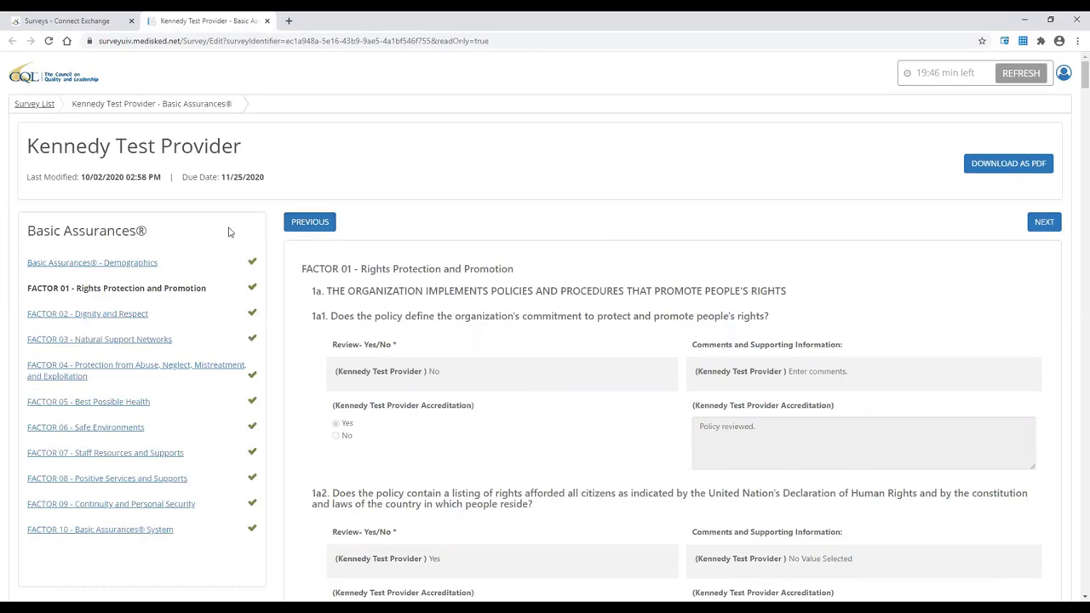
pyautogui.moveTo(88, 313)
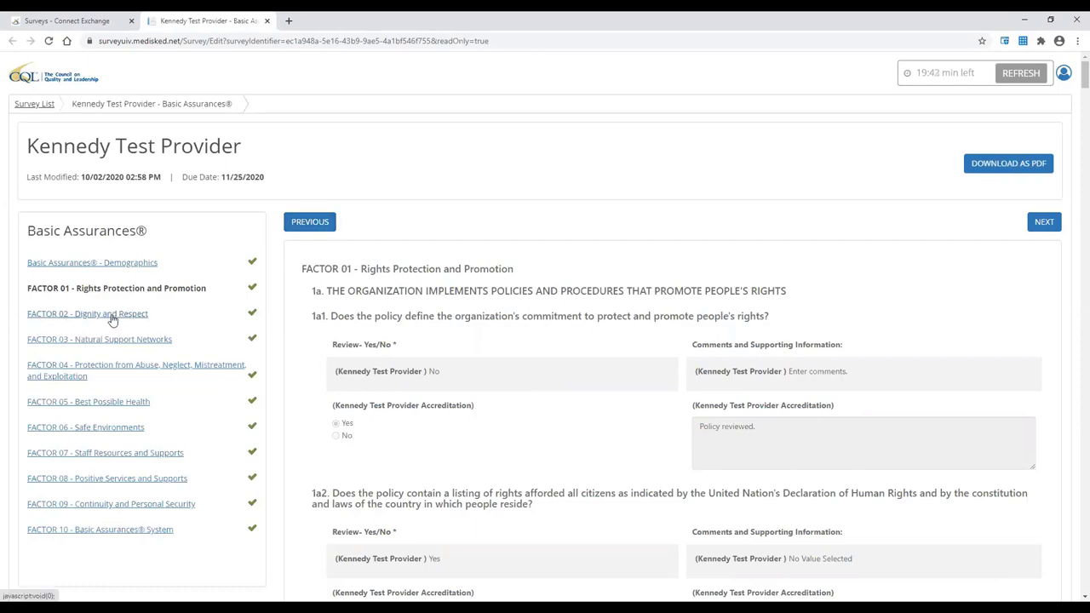
pyautogui.moveTo(824, 325)
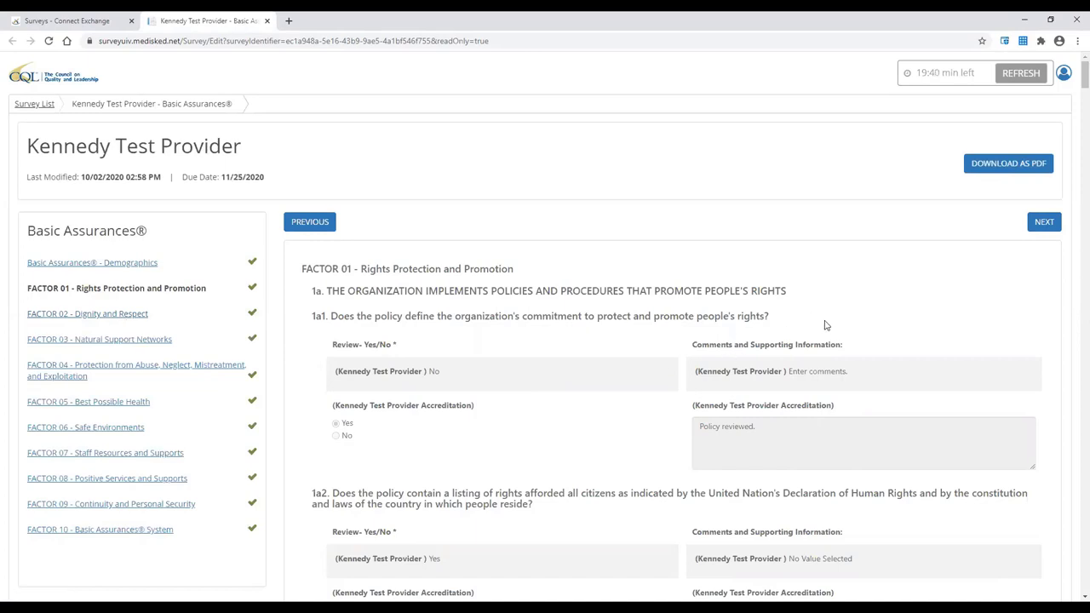
pyautogui.moveTo(988, 177)
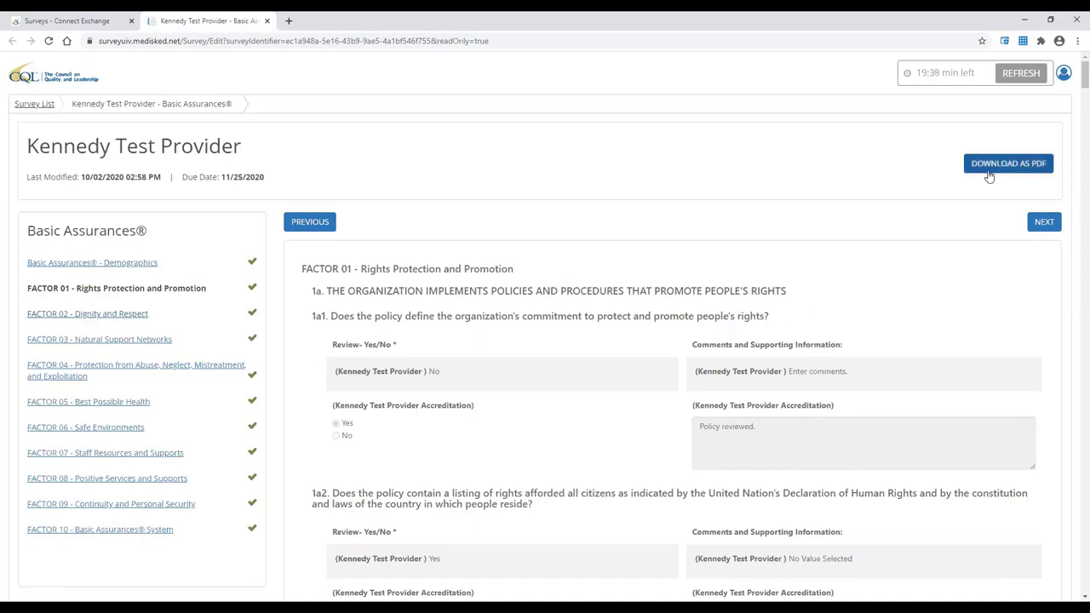
pyautogui.moveTo(868, 187)
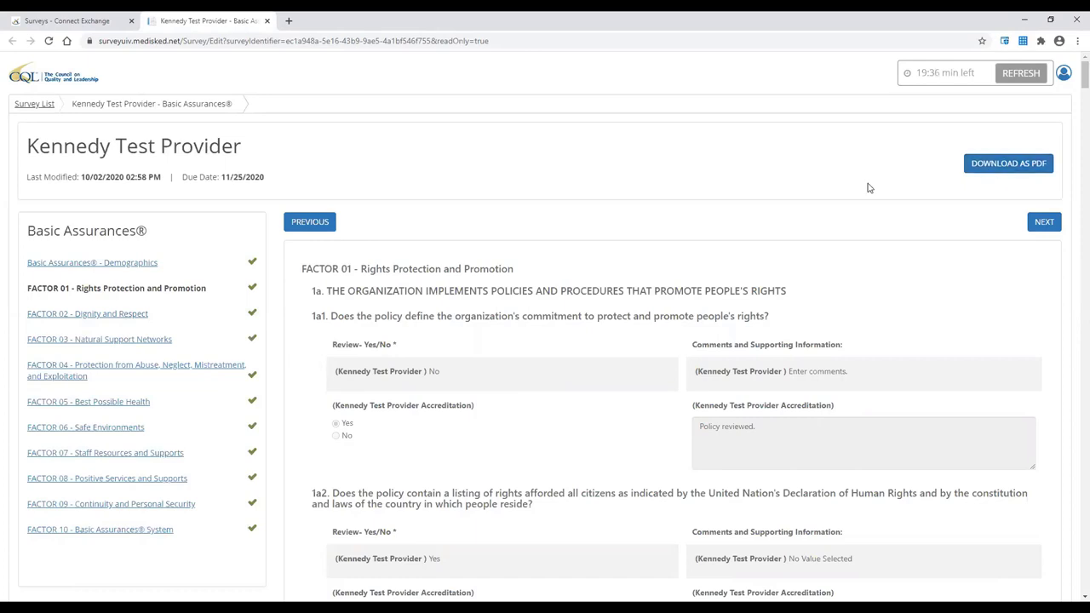
pyautogui.moveTo(857, 186)
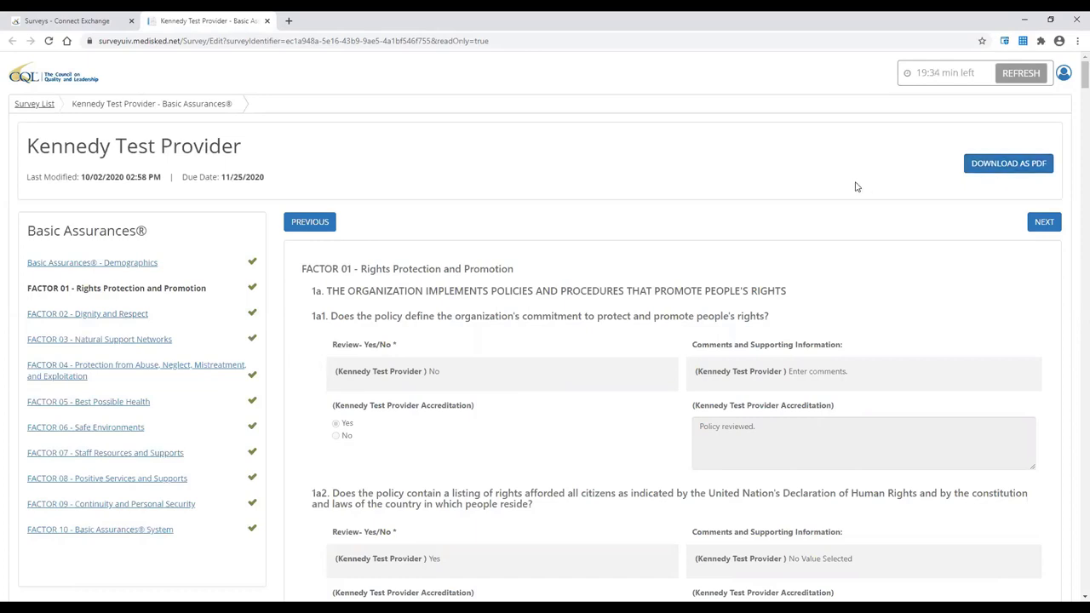